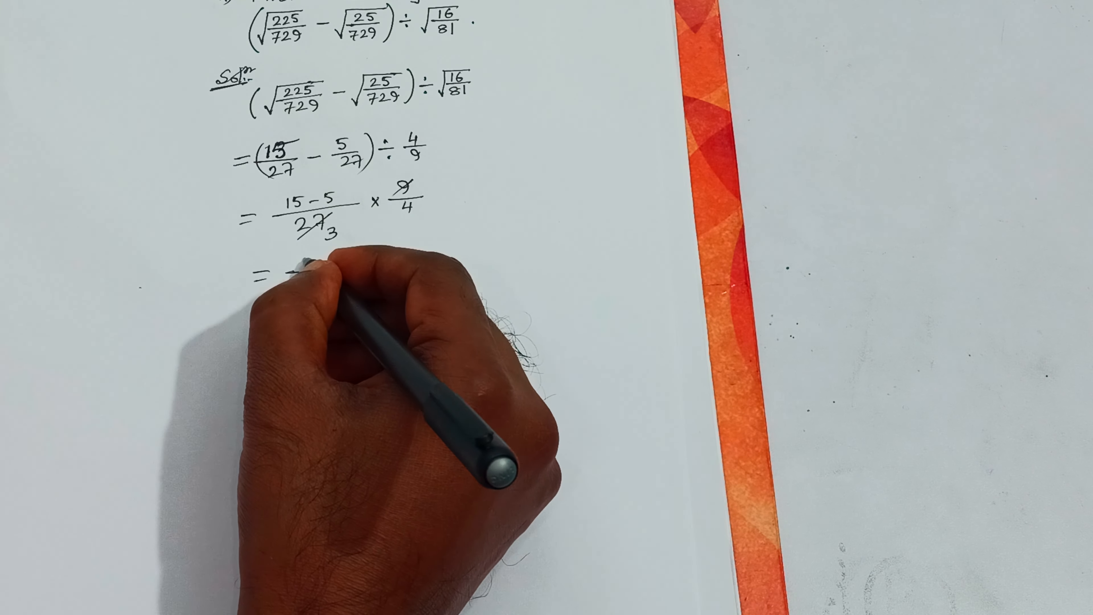
pyautogui.write('10')
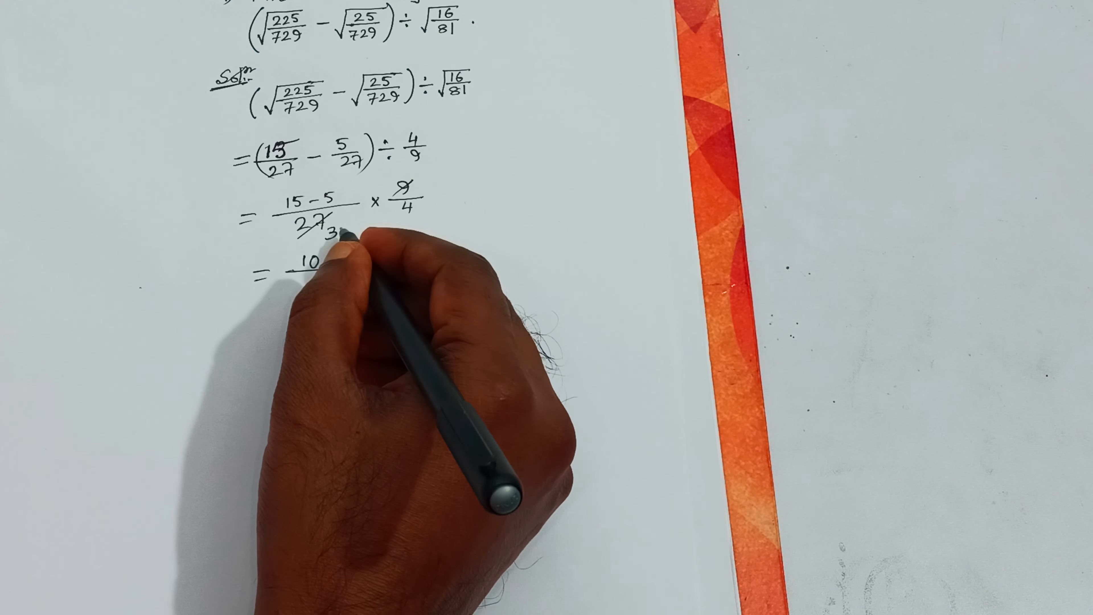